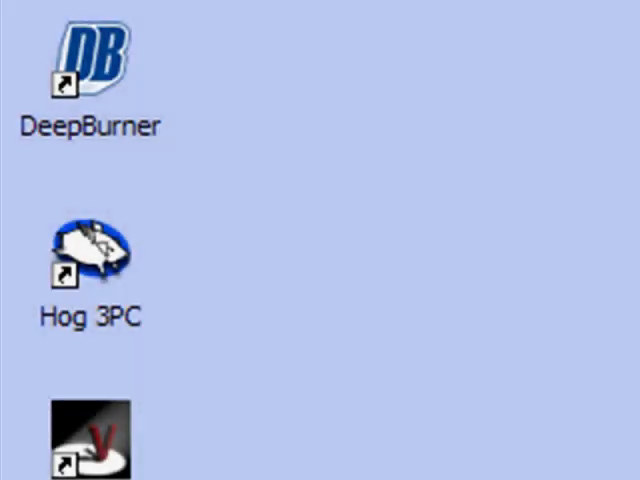
mouse_move(100, 296)
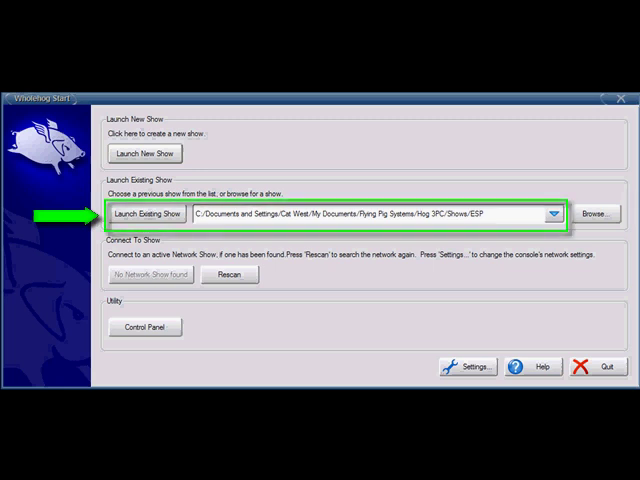
mouse_move(596, 212)
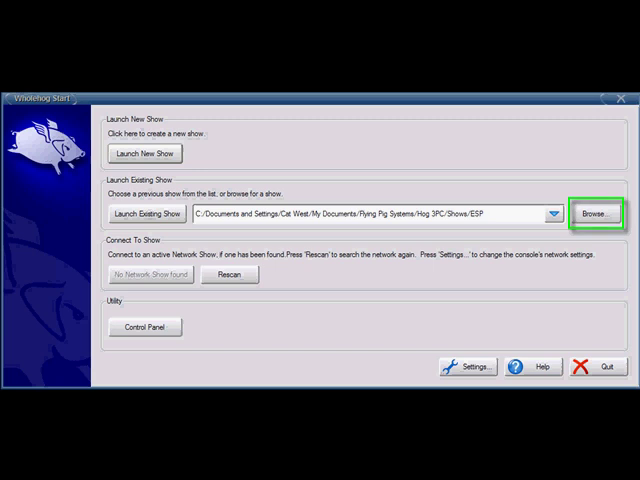
mouse_move(596, 212)
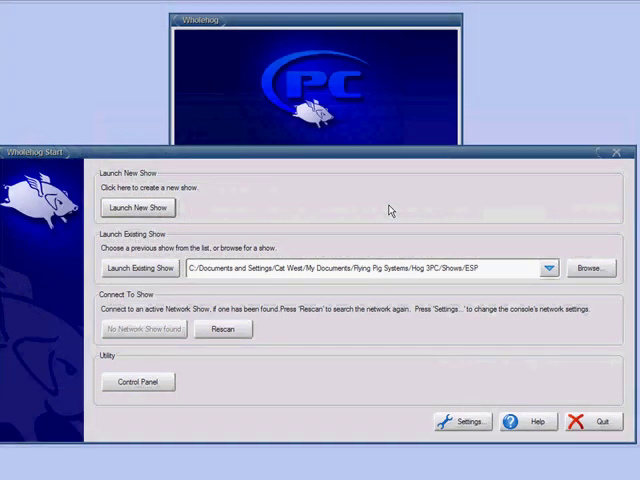
mouse_move(200, 216)
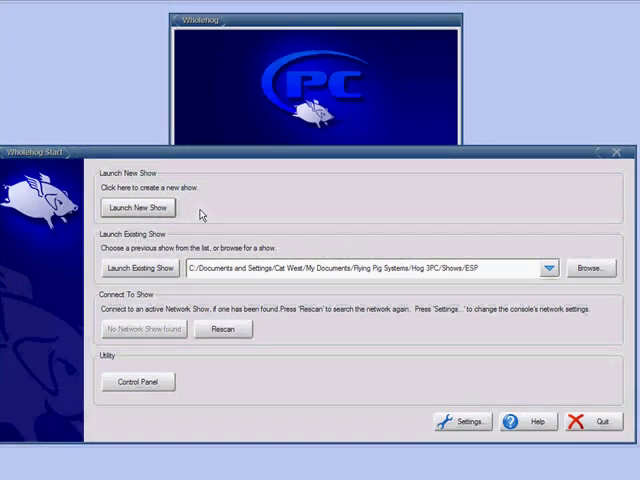
mouse_move(396, 224)
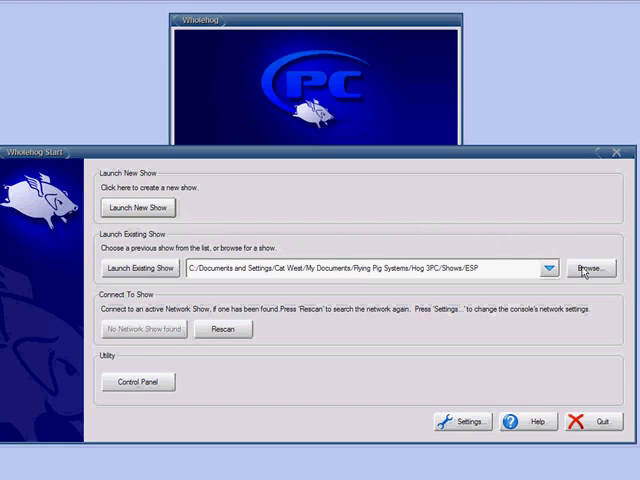
click(590, 268)
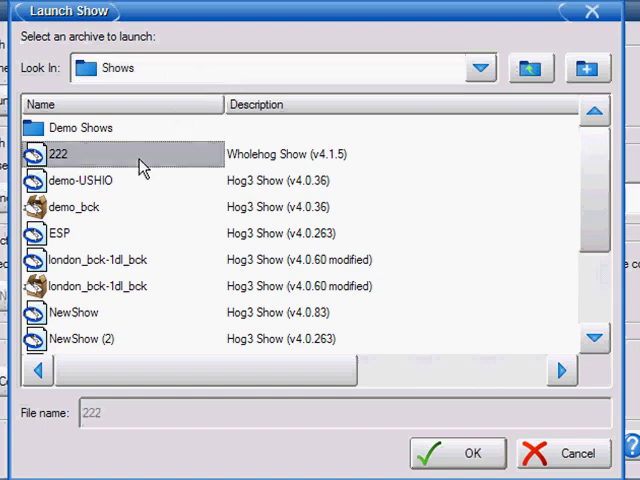
mouse_move(452, 436)
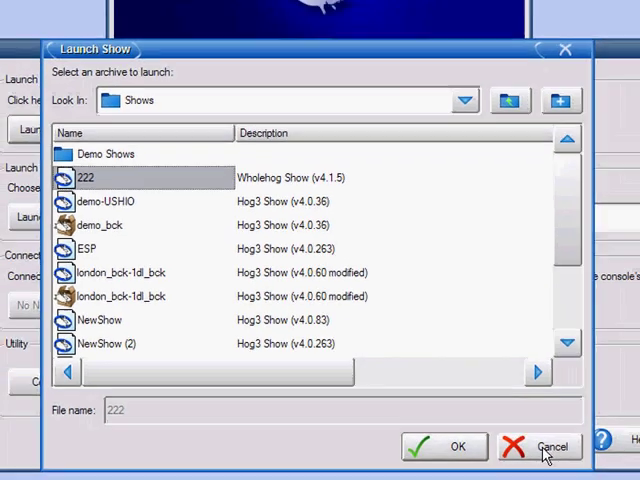
click(538, 446)
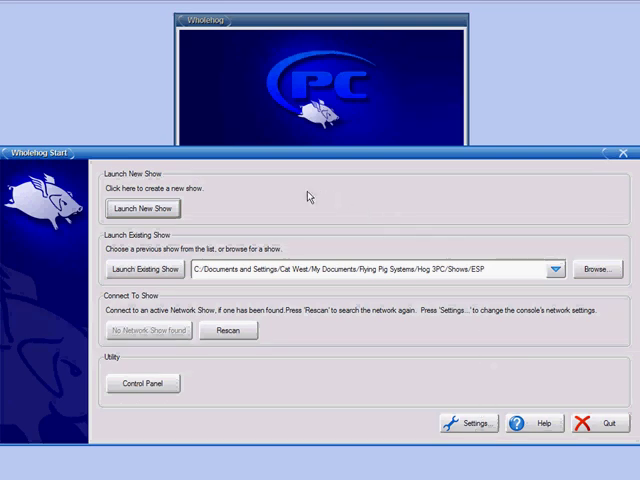
mouse_move(164, 212)
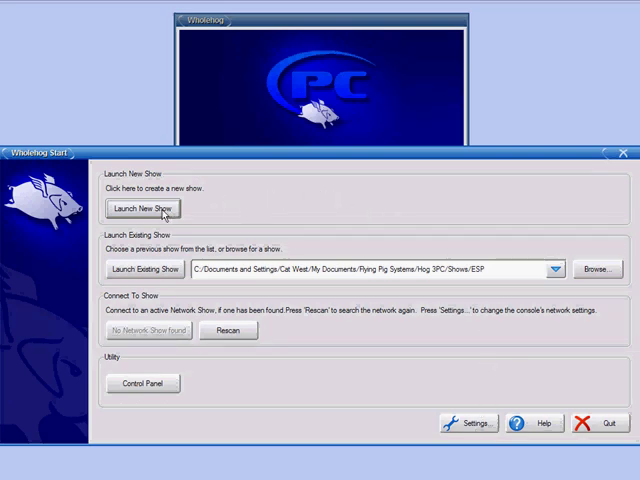
Launch a new show and enter 'My Show Name' as the show name
click(142, 208)
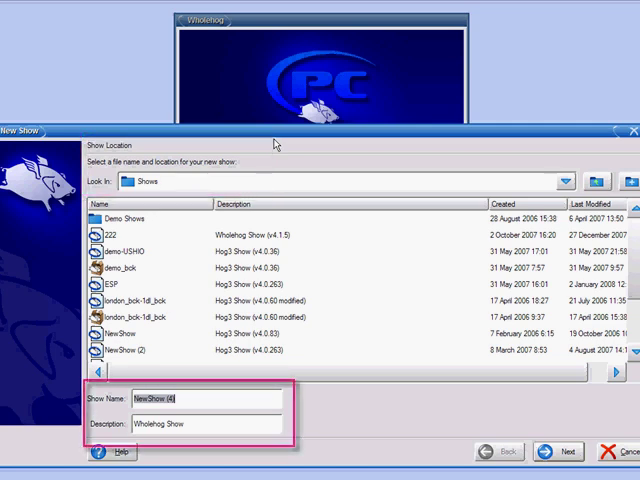
mouse_move(196, 358)
text(M)
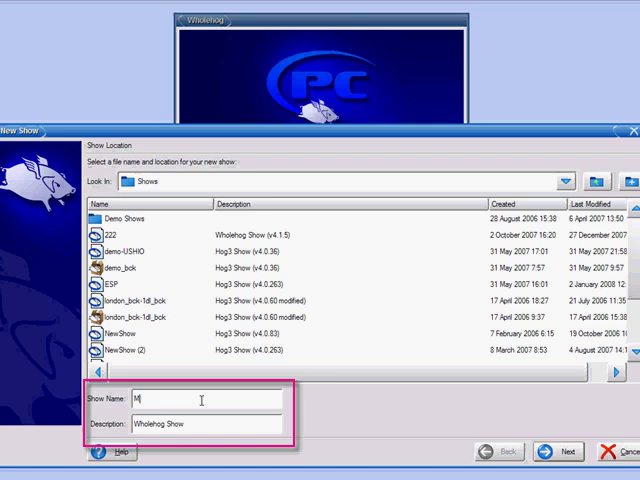
text(y Show)
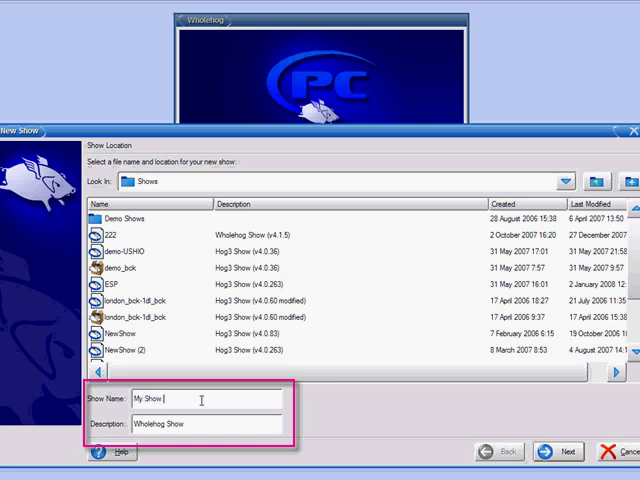
text(Name)
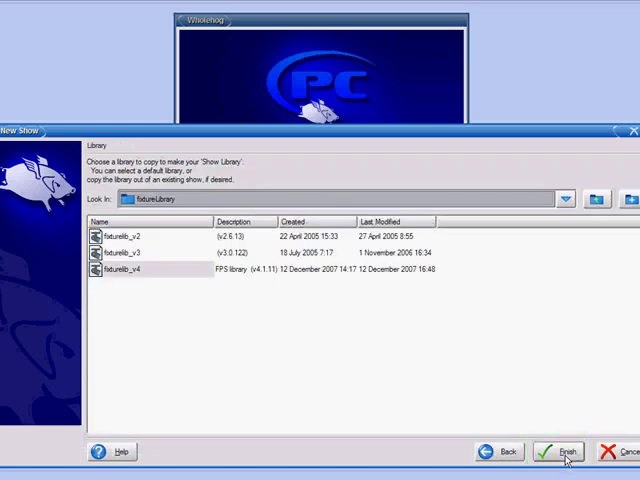
mouse_move(268, 350)
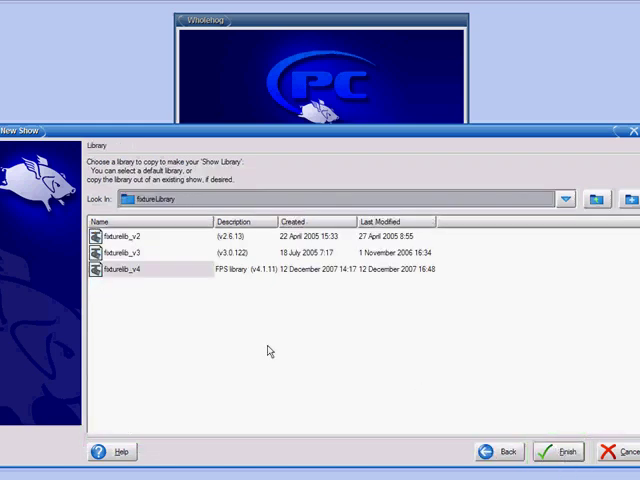
mouse_move(148, 320)
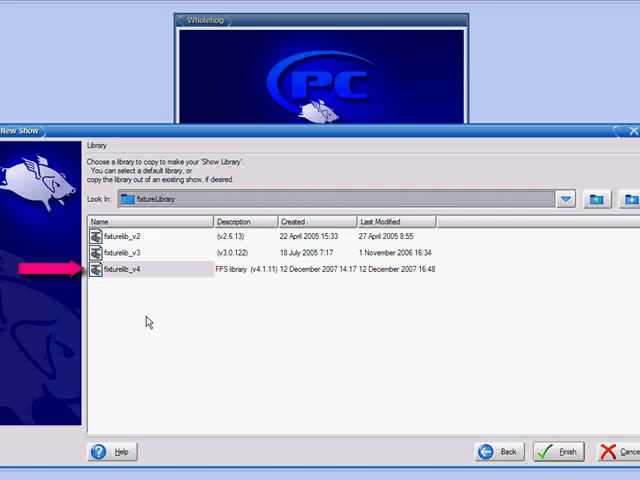
Choose the fixtureLib_v4 fixture library and finish the wizard to create the show
click(140, 276)
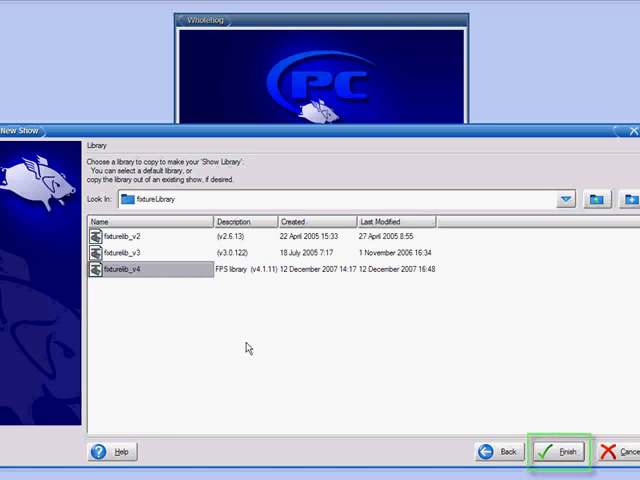
mouse_move(524, 398)
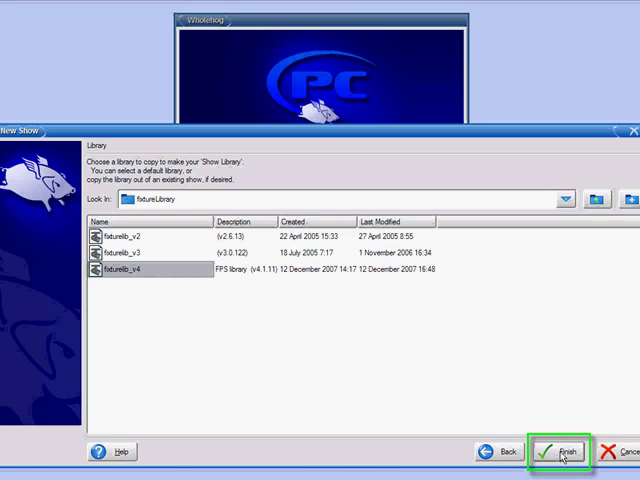
click(560, 452)
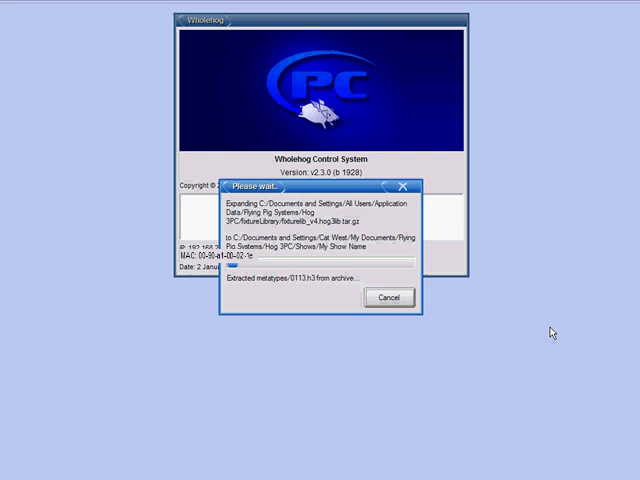